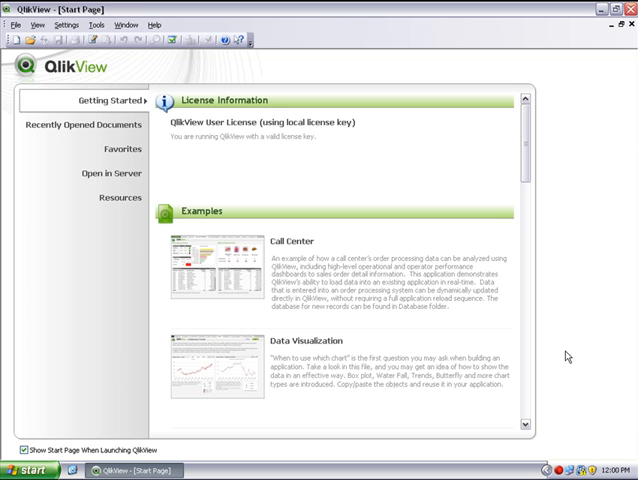
Create a new blank QlikView document from the Start Page
click(14, 25)
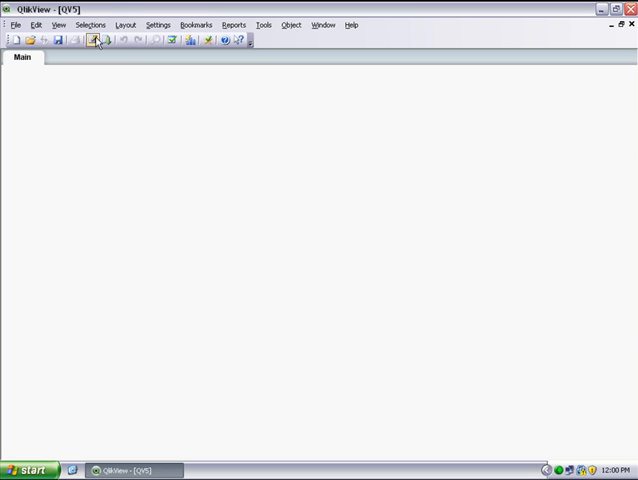
Connect the load script via ODBC to the QTSales.mdb Access database
click(94, 40)
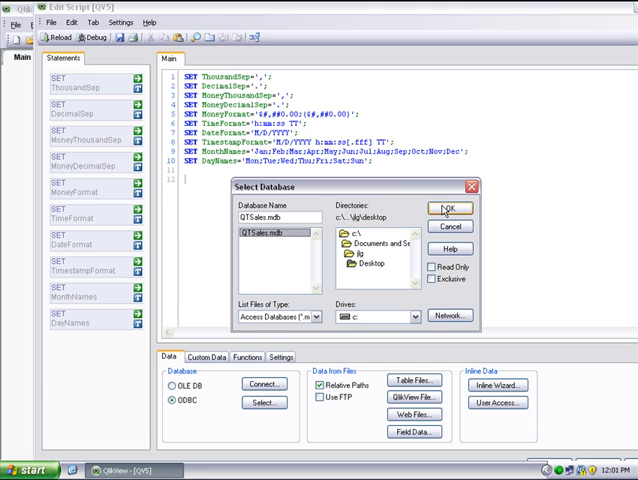
click(452, 208)
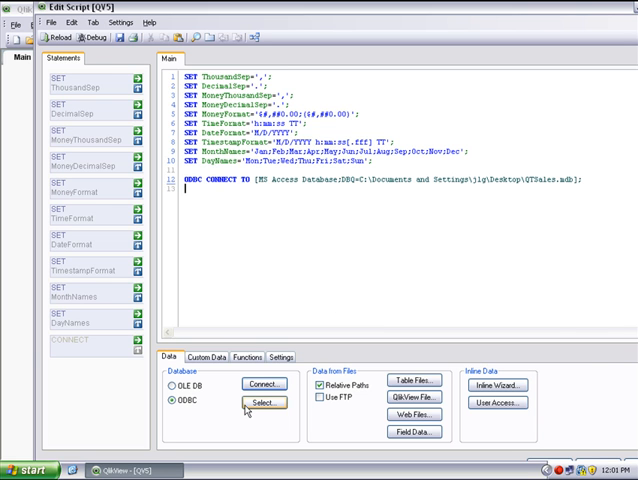
Insert a SQL SELECT statement for the Customers table into the script
click(262, 403)
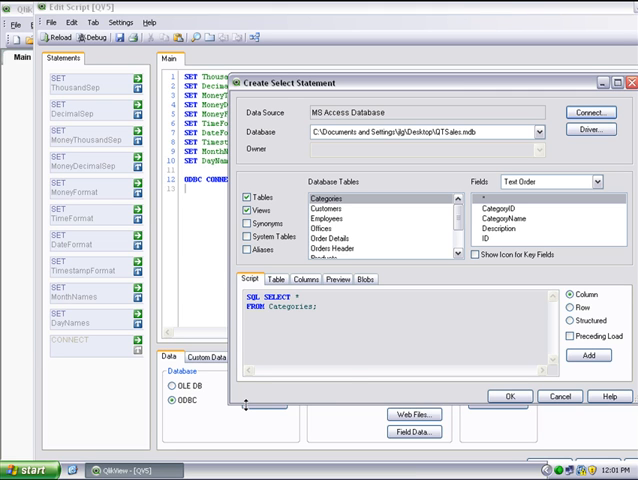
mouse_move(405, 197)
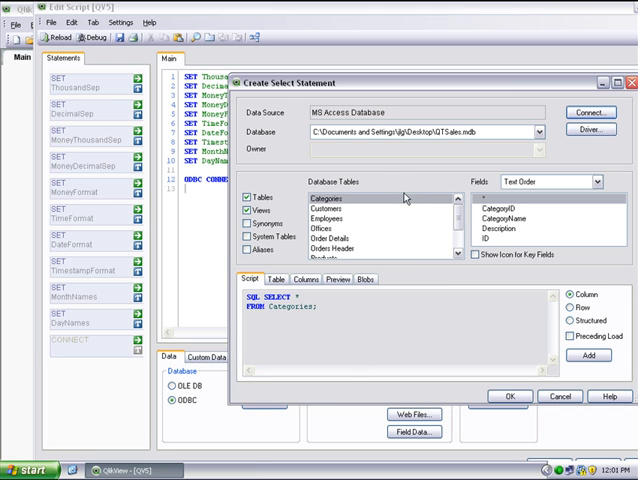
mouse_move(404, 224)
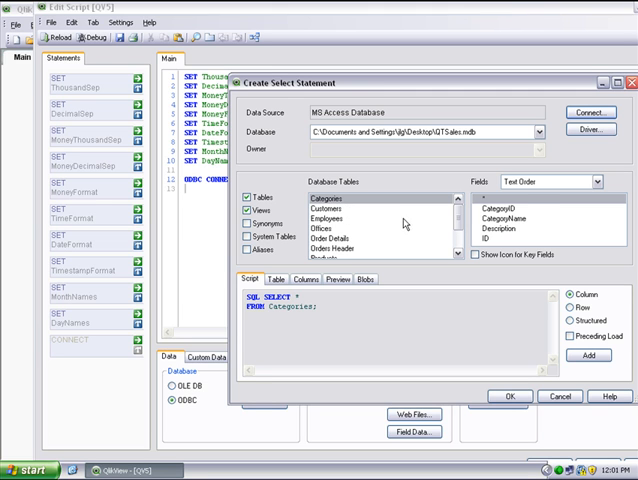
mouse_move(517, 231)
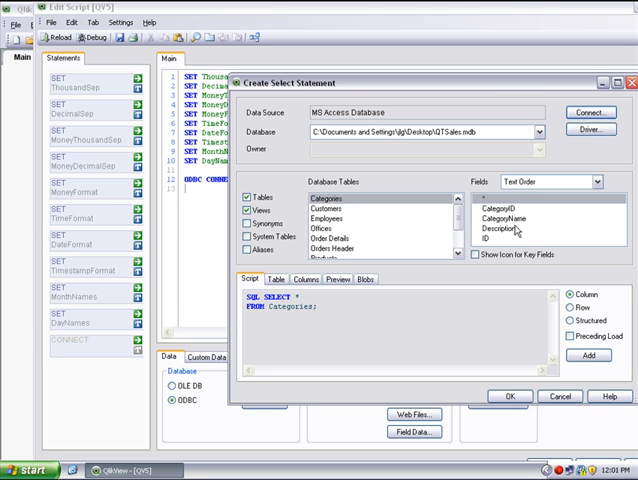
mouse_move(340, 219)
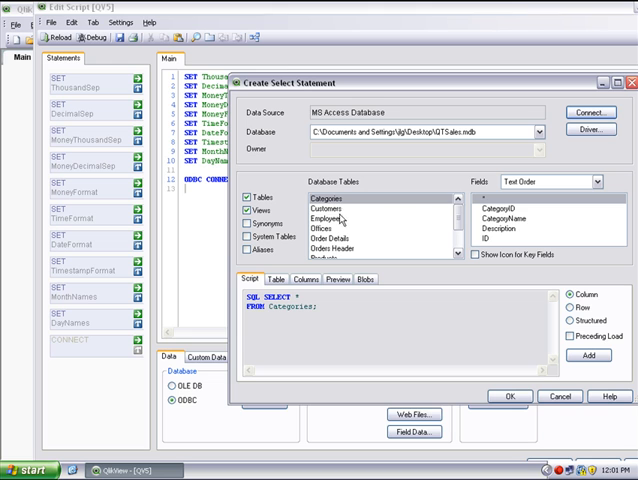
click(323, 208)
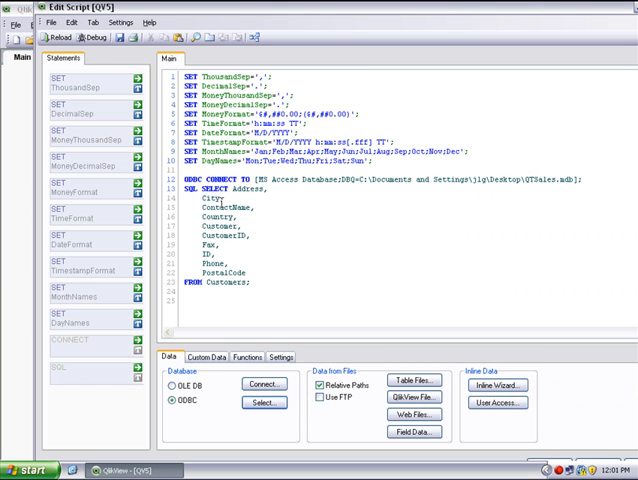
mouse_move(108, 100)
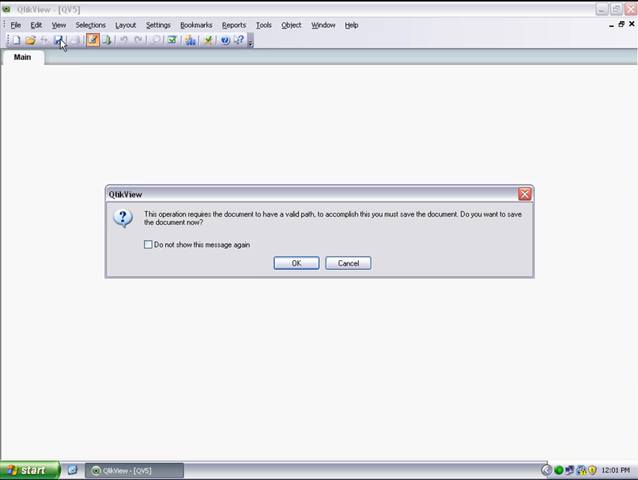
Save the document to the Desktop as customers.qvw
click(295, 262)
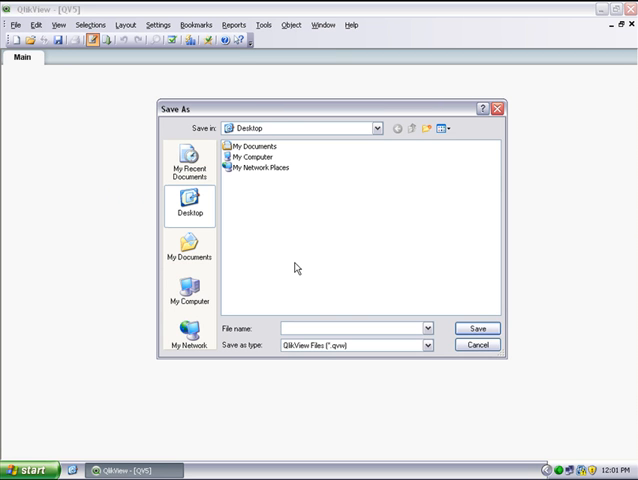
text(customers)
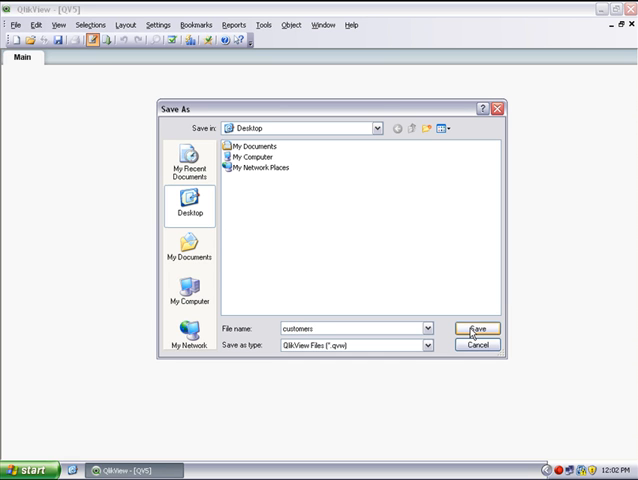
click(477, 328)
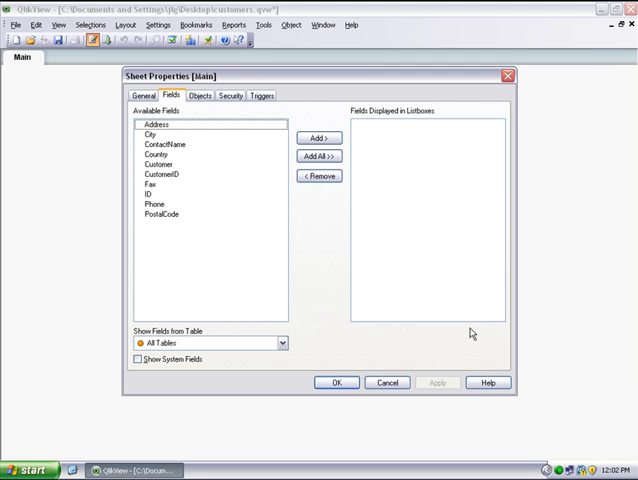
mouse_move(465, 330)
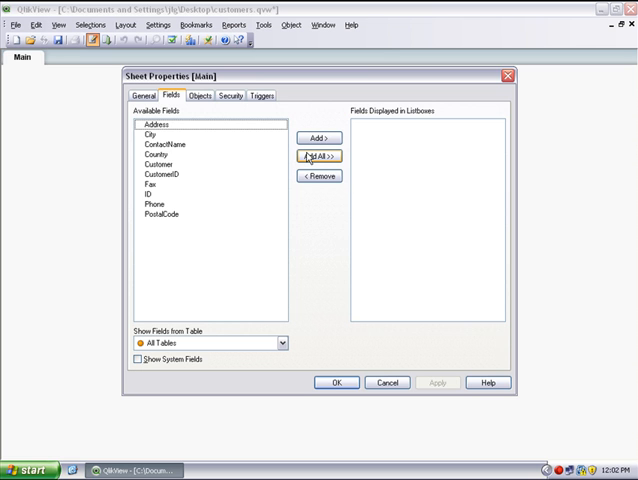
Add all Customers fields to the Main sheet through Sheet Properties Fields
click(320, 156)
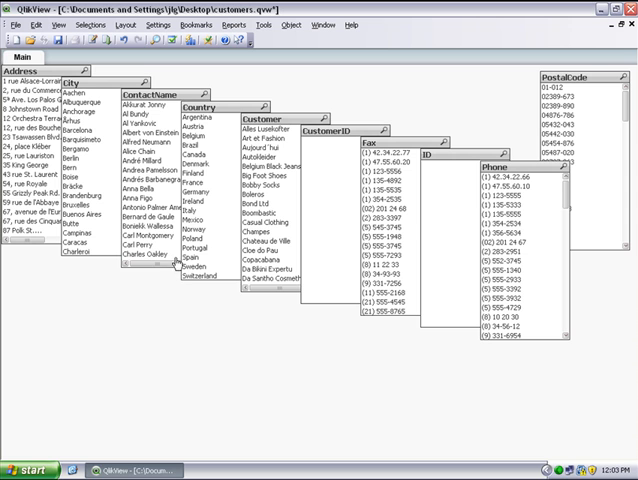
click(202, 153)
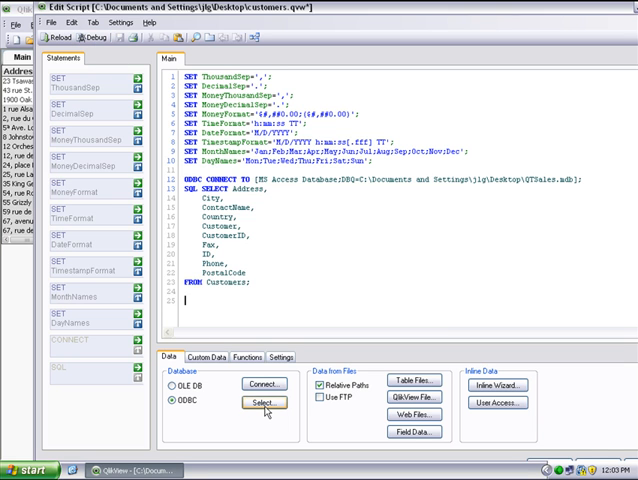
Insert a SELECT for Orders Header fields CustomerID, OrderDate and OrderID from QTSales.mdb
click(262, 403)
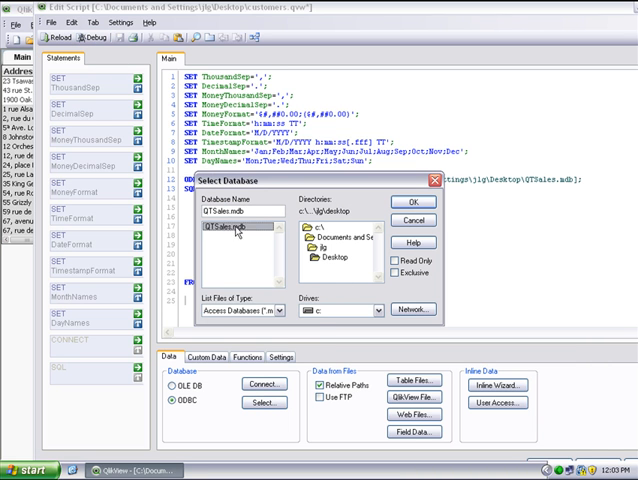
click(406, 202)
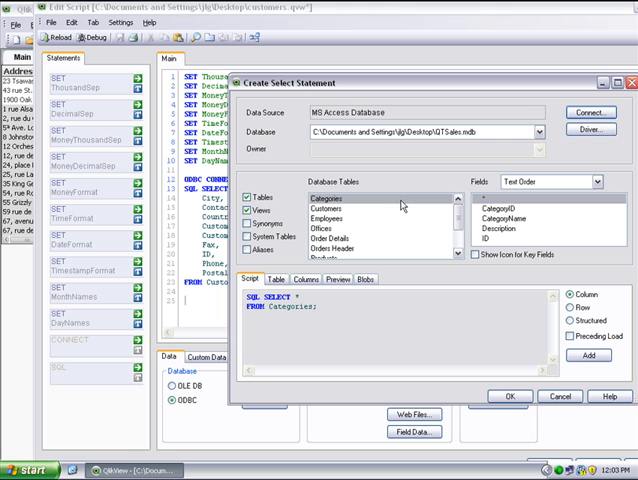
mouse_move(385, 210)
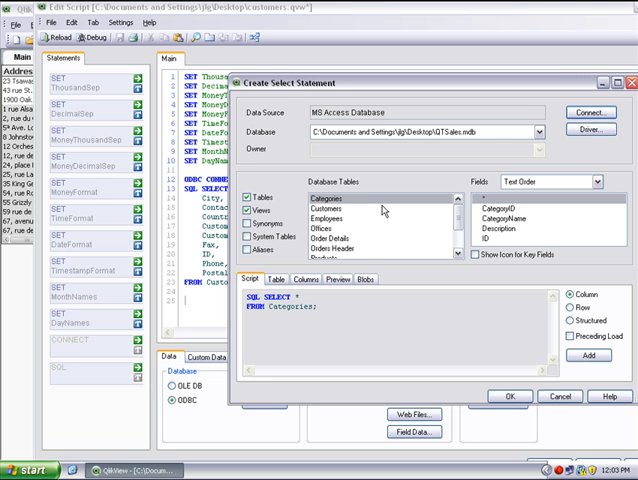
click(329, 251)
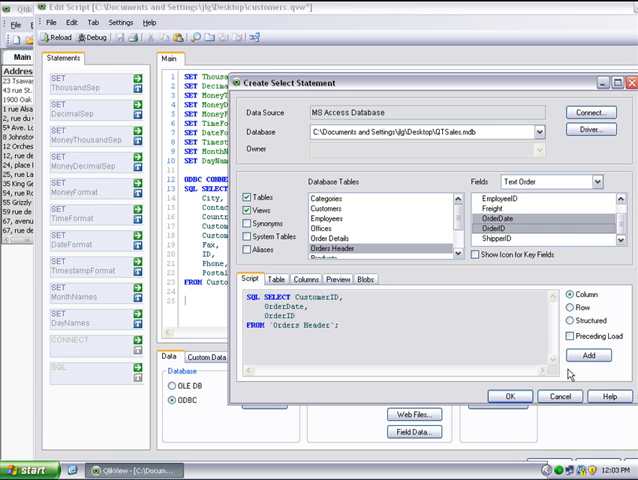
click(509, 397)
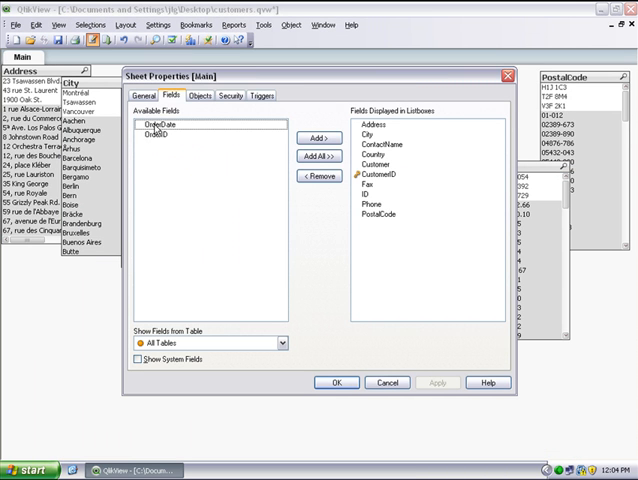
Add OrderDate and OrderID list boxes and check the CustomerID link in Table Viewer
click(170, 124)
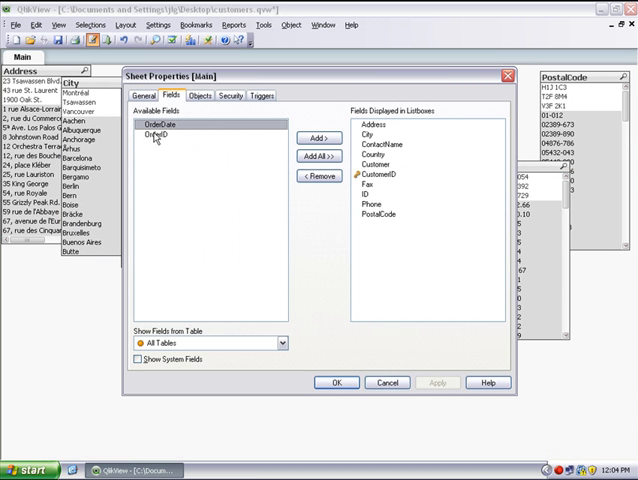
click(160, 124)
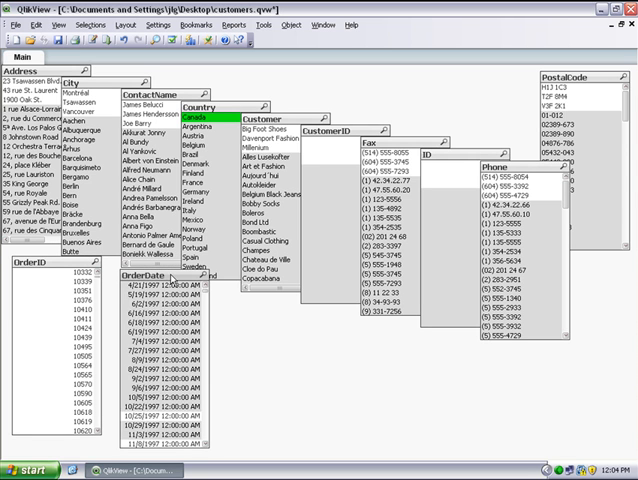
scroll(down, 3)
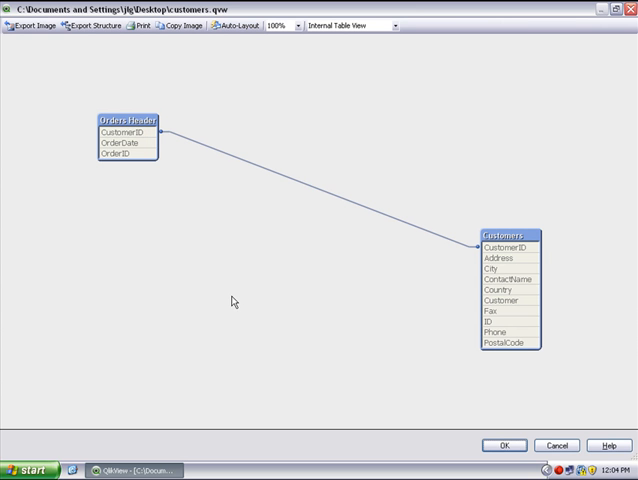
mouse_move(470, 247)
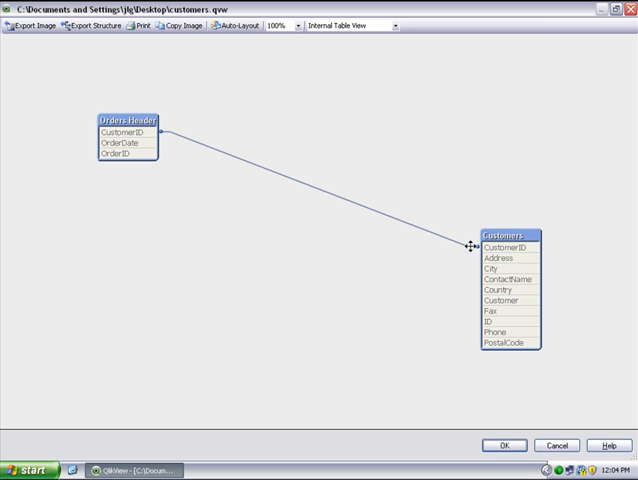
mouse_move(501, 412)
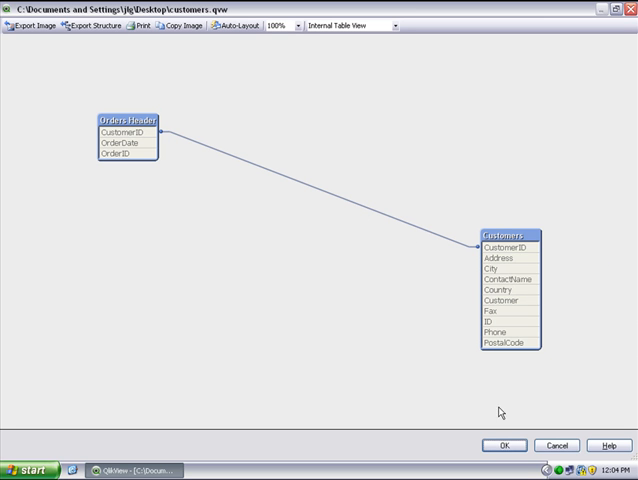
click(504, 446)
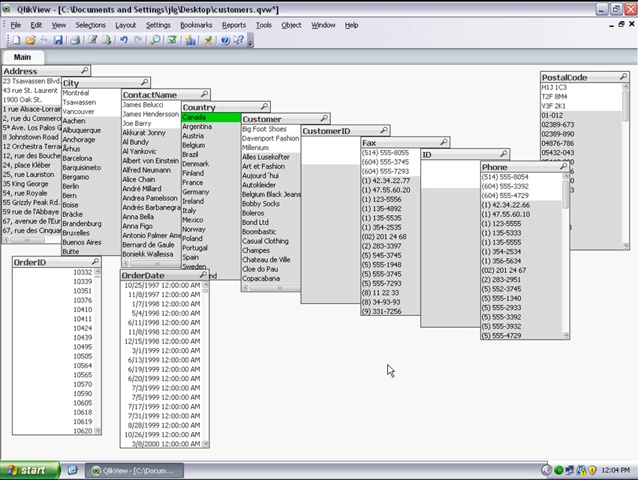
mouse_move(62, 327)
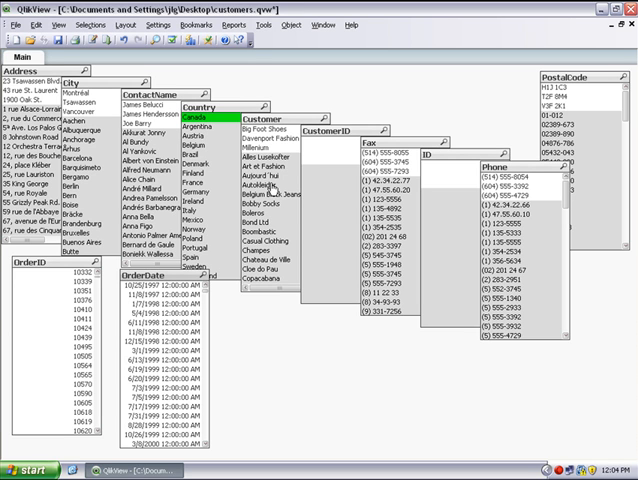
Select Davenport Fashion in the Customer list box
click(271, 140)
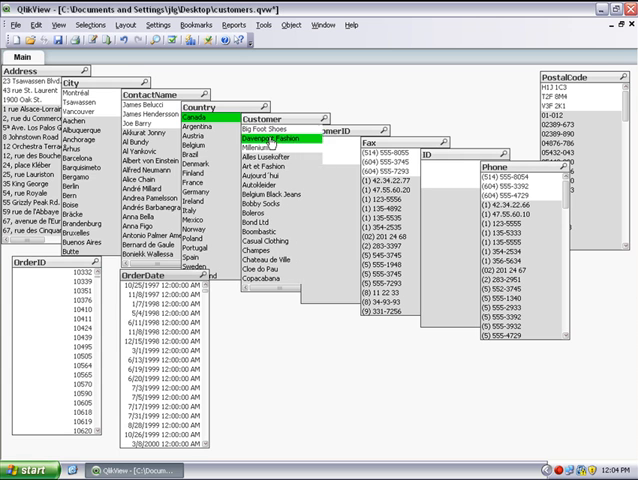